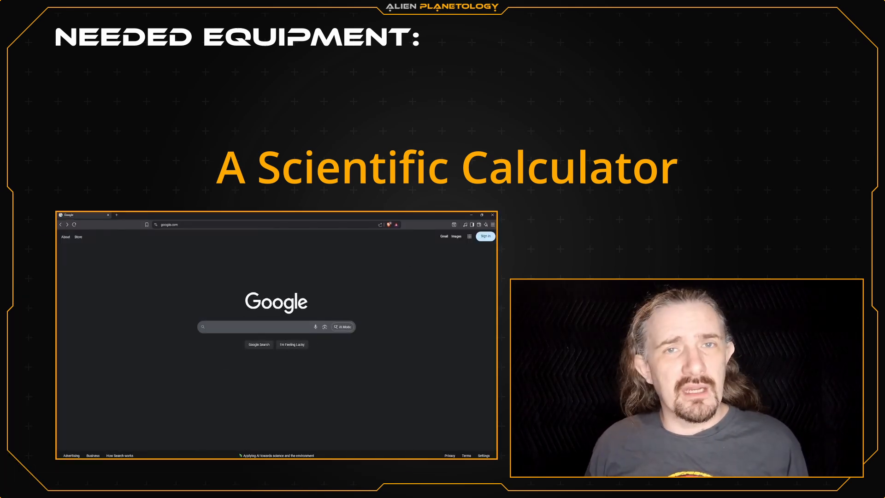
type("scien")
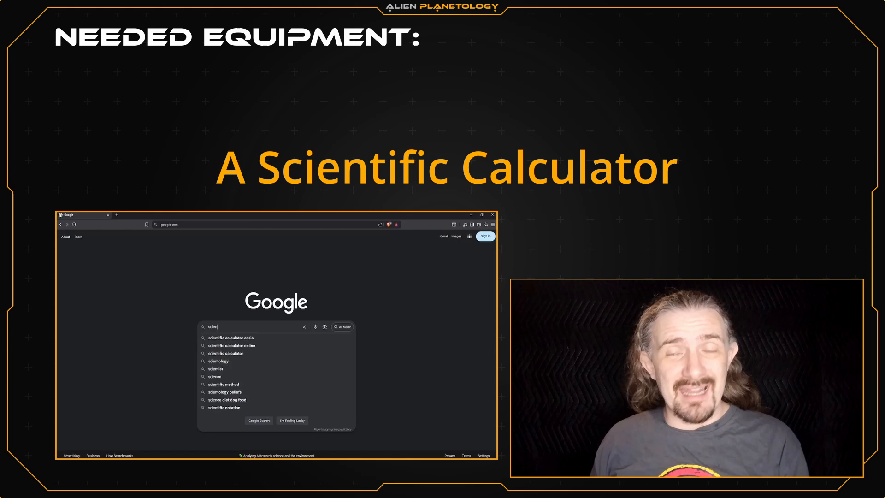